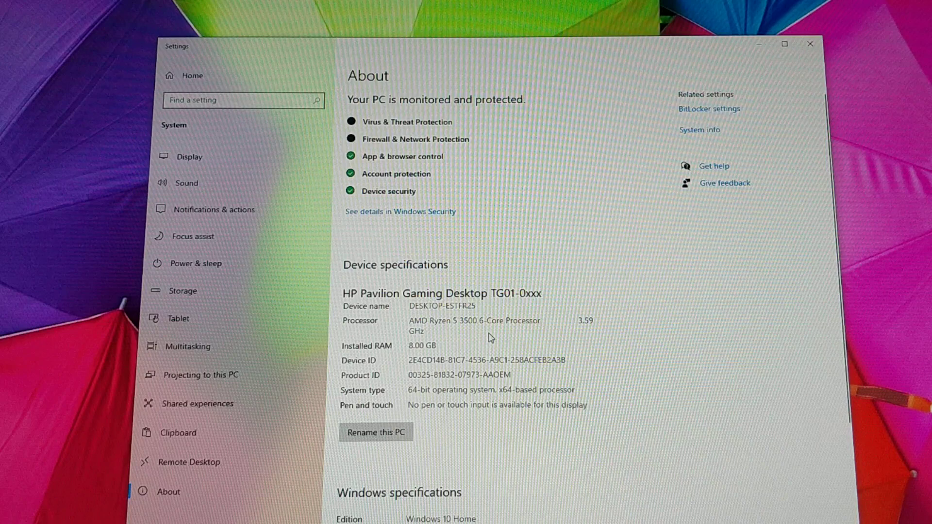
- Review the CPU, memory and Disk 0 (C:) SSD performance panels in Task Manager
{"action": "scroll", "scroll_direction": "down", "scroll_amount": 3}
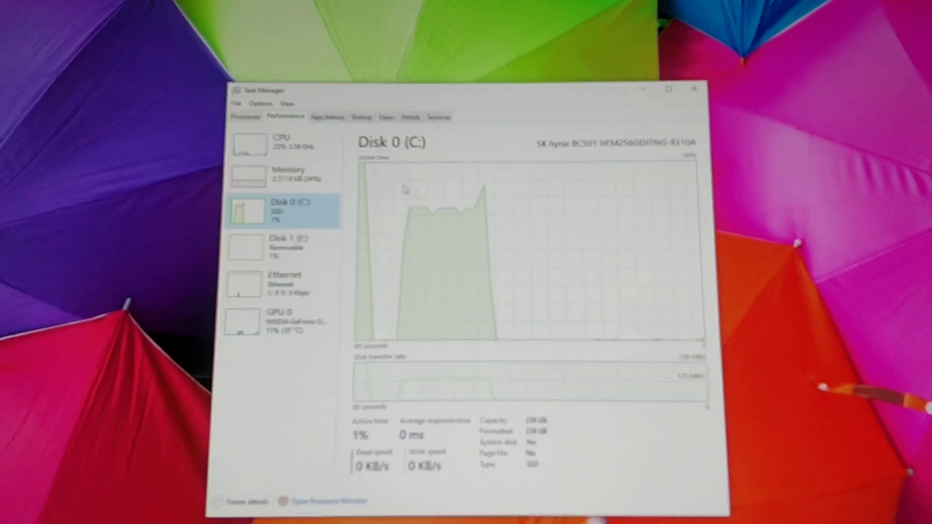
{"action": "left_click", "coordinate": [281, 142]}
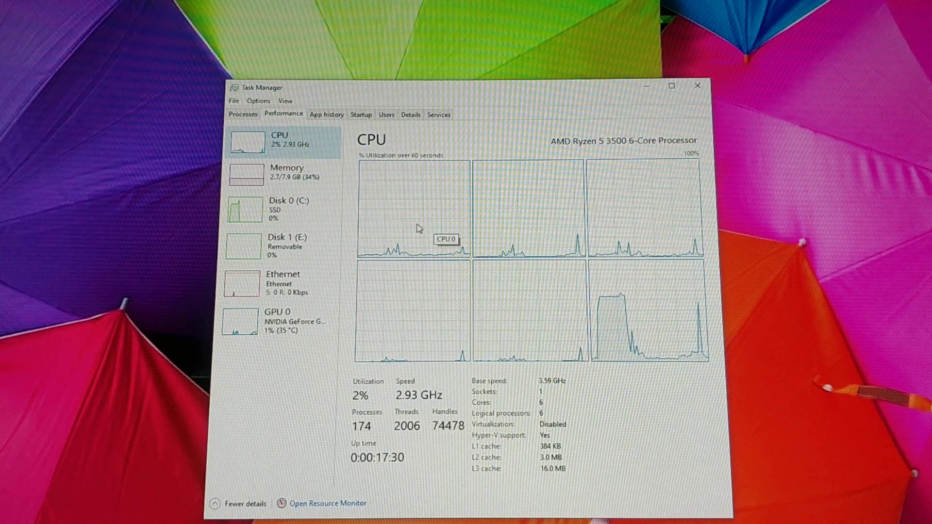
{"action": "mouse_move", "coordinate": [512, 315]}
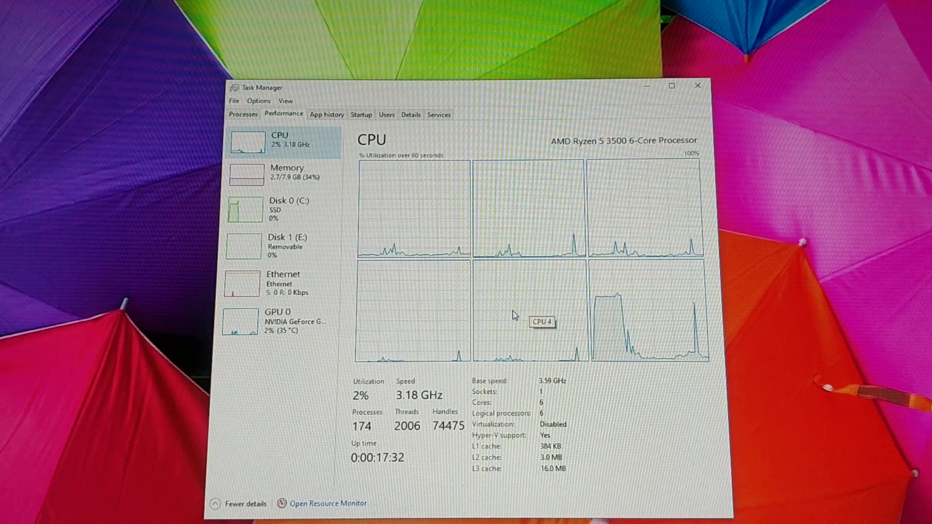
{"action": "left_click", "coordinate": [287, 173]}
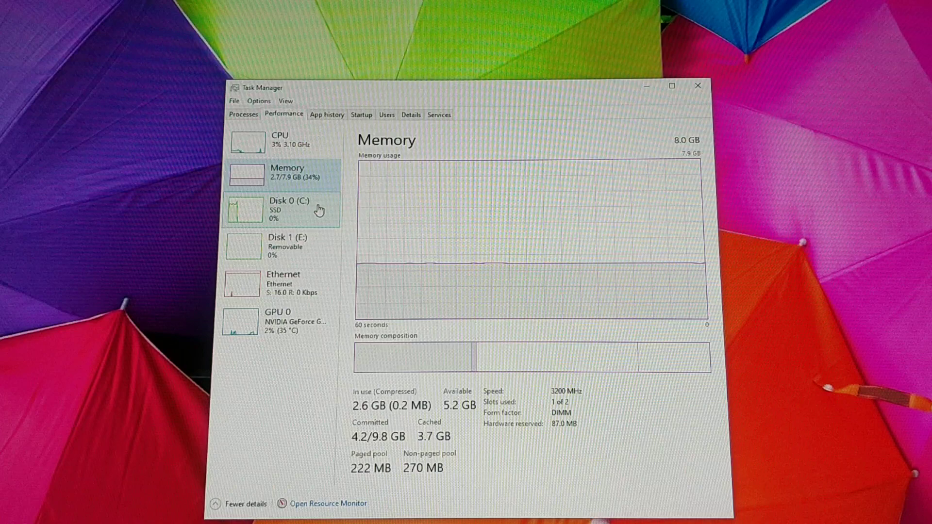
{"action": "left_click", "coordinate": [288, 208]}
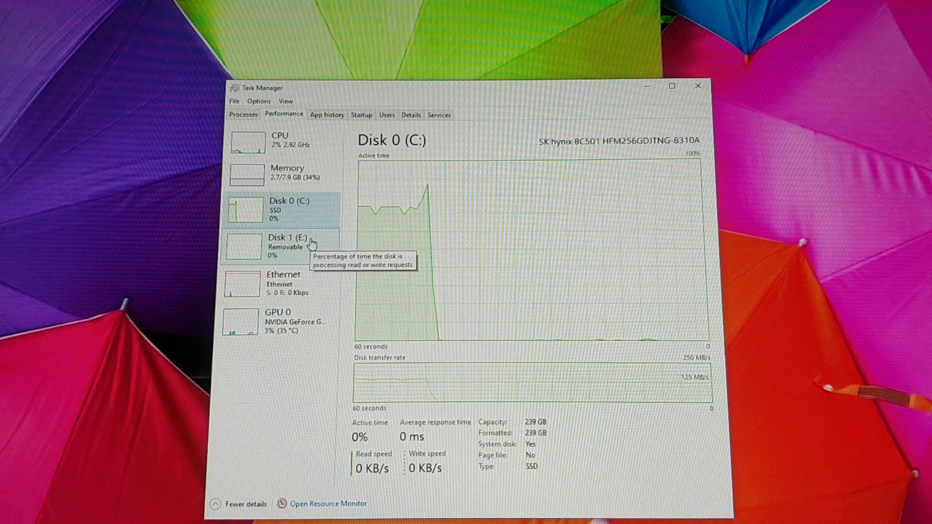
- Review the Ethernet and GPU 0 (GTX 1650 SUPER) panels, then move on to CrystalDiskInfo
{"action": "left_click", "coordinate": [284, 283]}
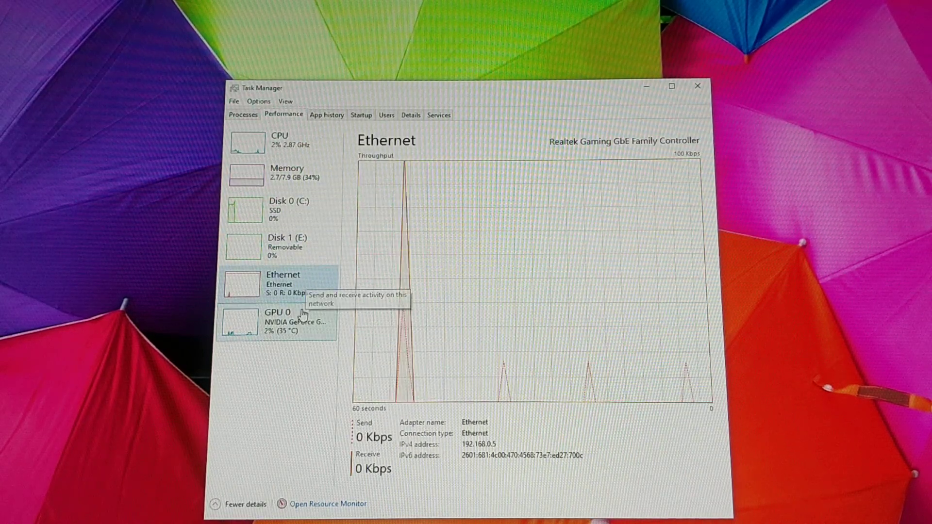
{"action": "left_click", "coordinate": [277, 321]}
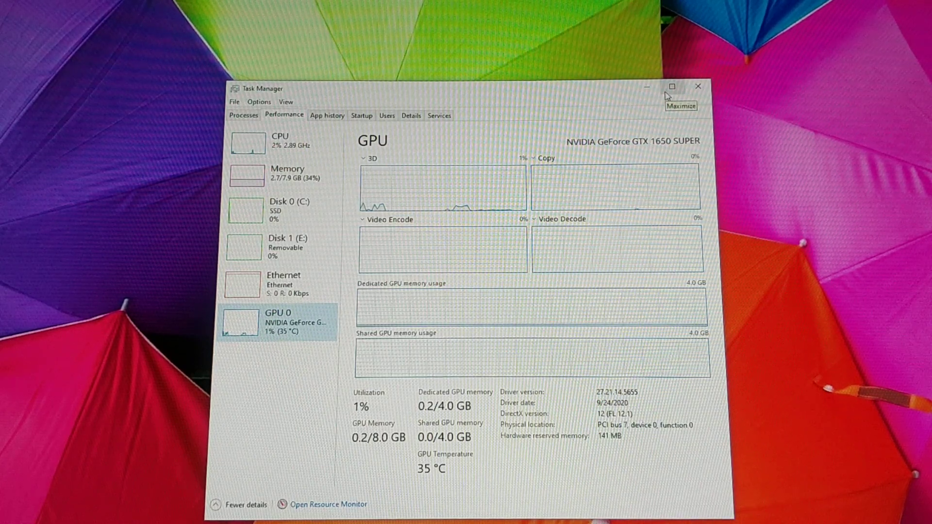
{"action": "left_click", "coordinate": [671, 87]}
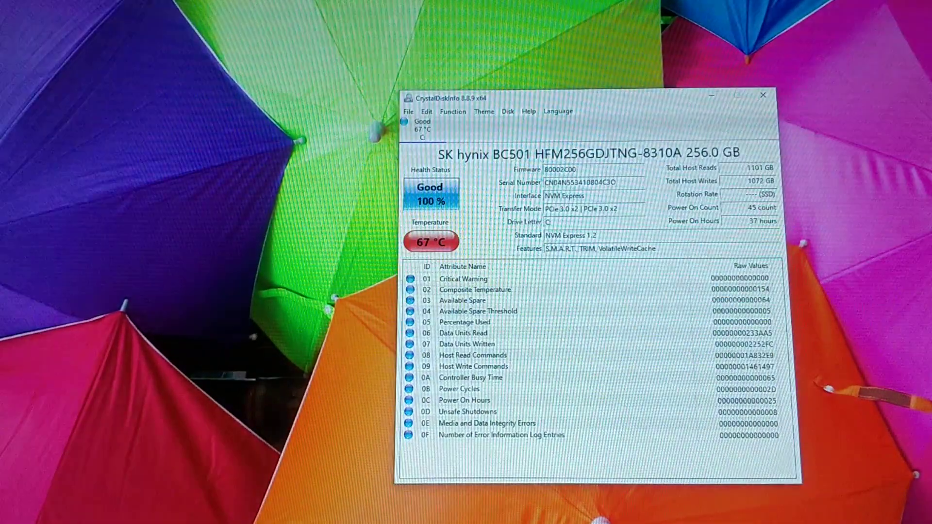
{"action": "mouse_move", "coordinate": [650, 214]}
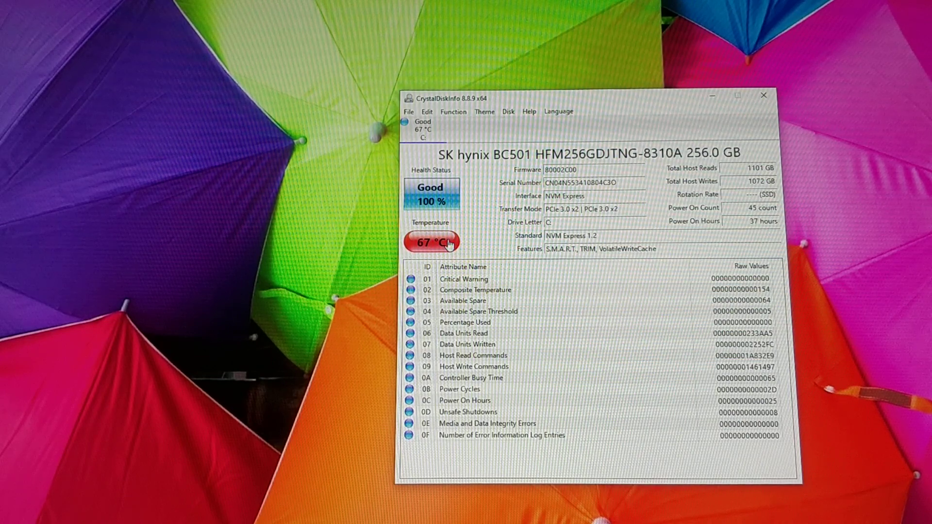
{"action": "mouse_move", "coordinate": [448, 245]}
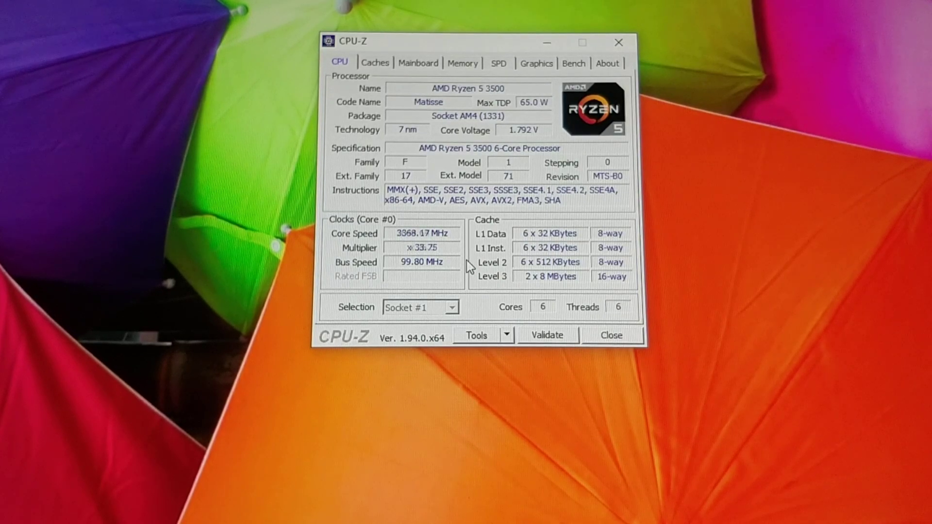
- Review CPU-Z's Caches, Mainboard and Memory information for the system
{"action": "left_click", "coordinate": [375, 63]}
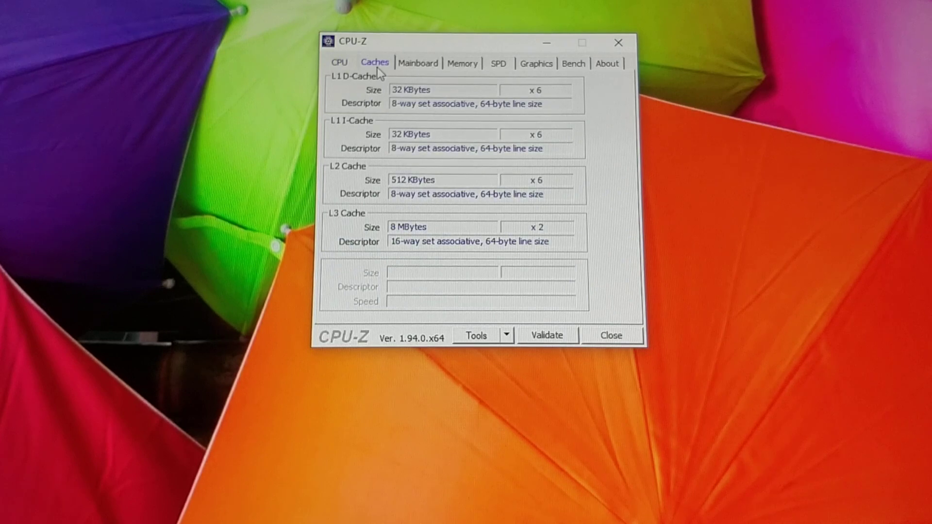
{"action": "mouse_move", "coordinate": [399, 71]}
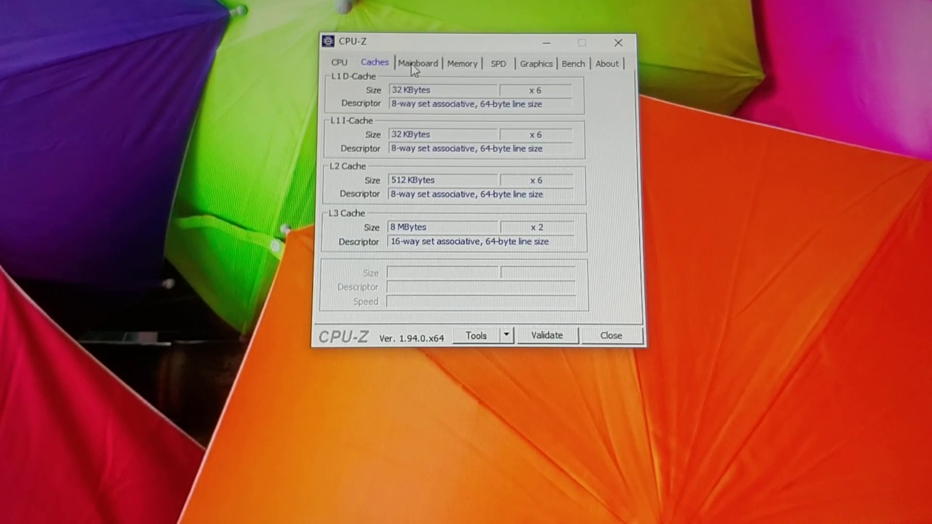
{"action": "left_click", "coordinate": [417, 64]}
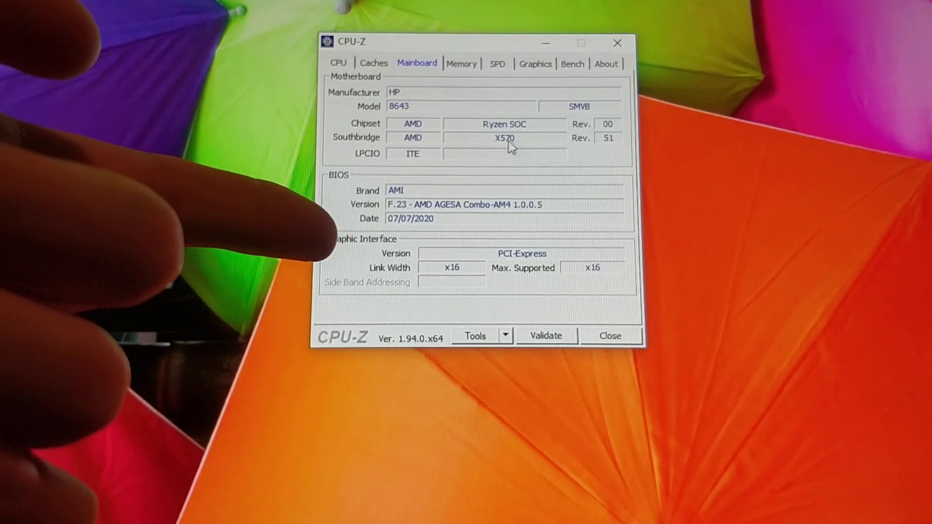
{"action": "mouse_move", "coordinate": [369, 140]}
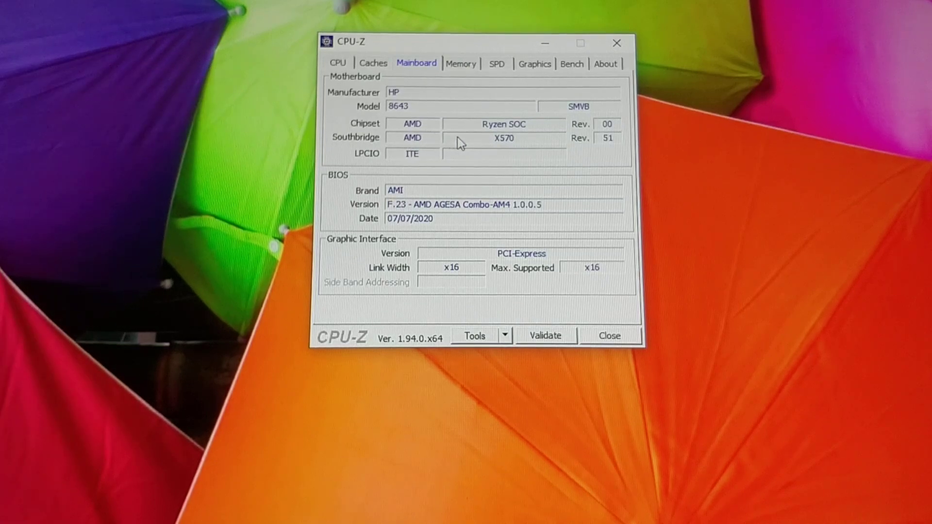
{"action": "mouse_move", "coordinate": [515, 131]}
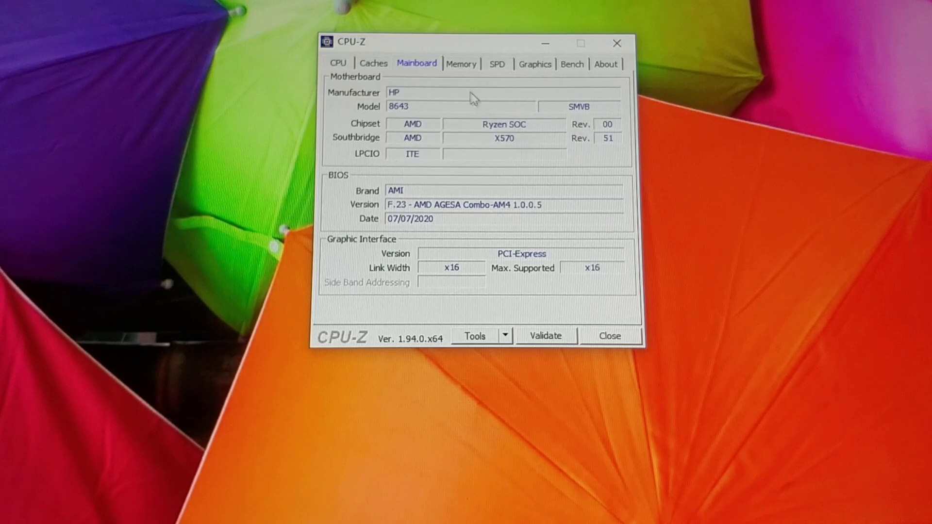
{"action": "left_click", "coordinate": [460, 64]}
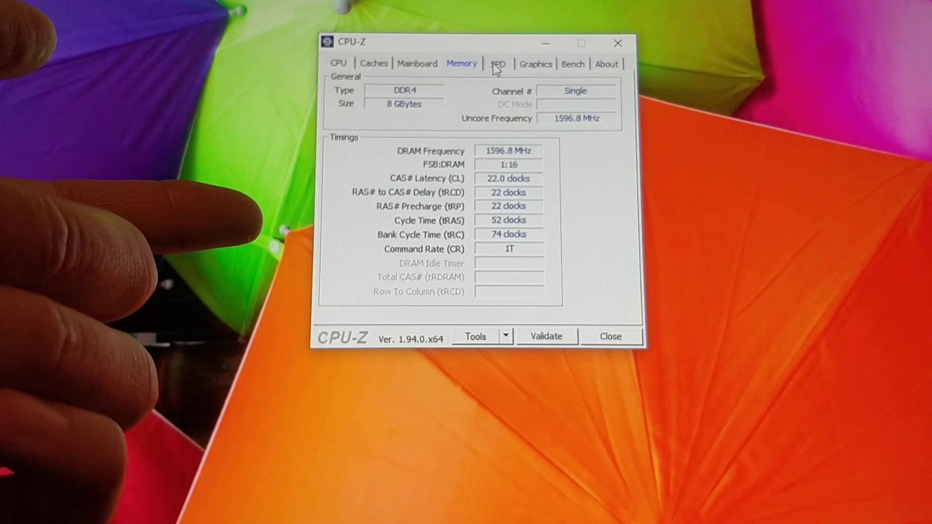
- Review the SPD memory-slot details and Graphics info, ending on the Bench scores
{"action": "left_click", "coordinate": [498, 64]}
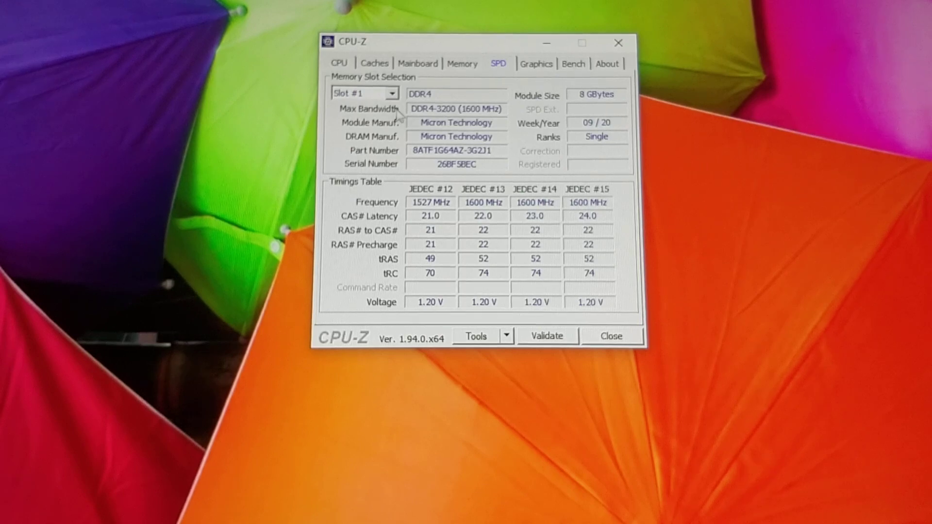
{"action": "left_click", "coordinate": [391, 94]}
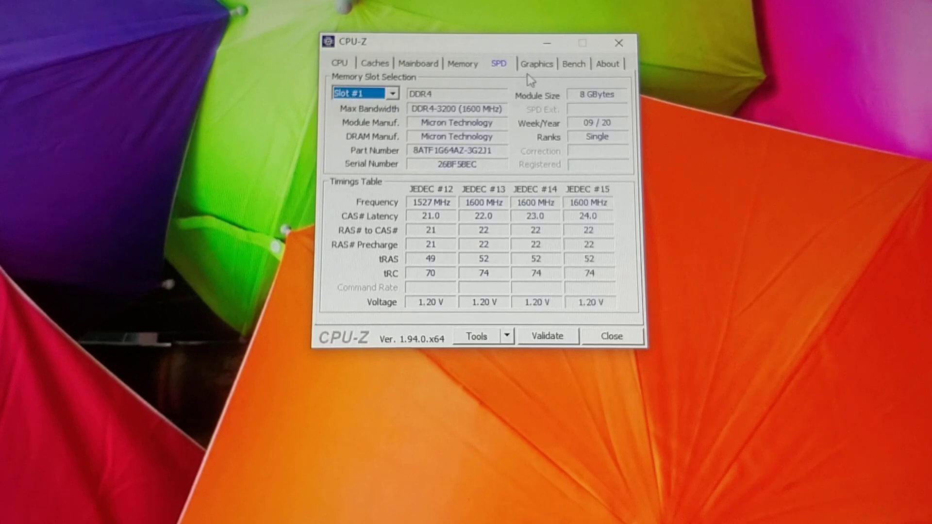
{"action": "left_click", "coordinate": [536, 64]}
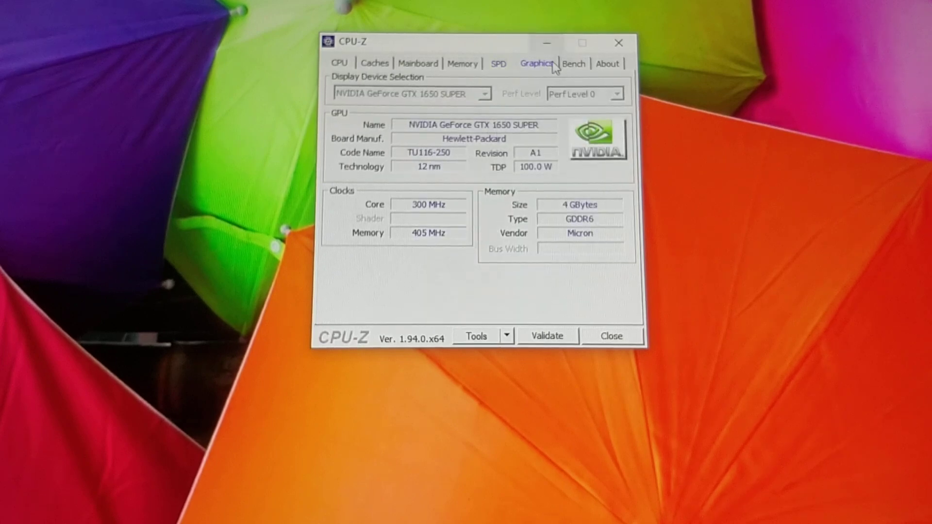
{"action": "left_click", "coordinate": [573, 65]}
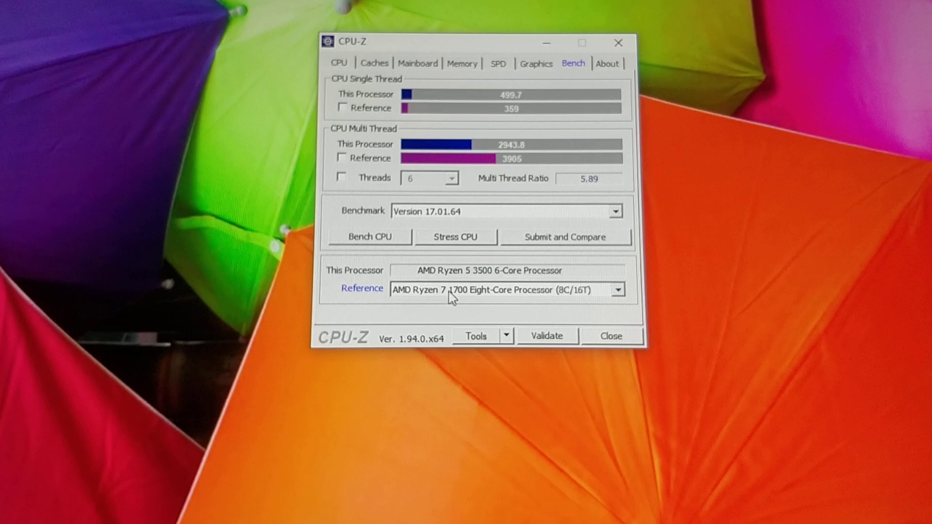
- Compare the Ryzen 5 3500 benchmark against reference processors including the Intel Core i9-10850K
{"action": "left_click", "coordinate": [618, 290]}
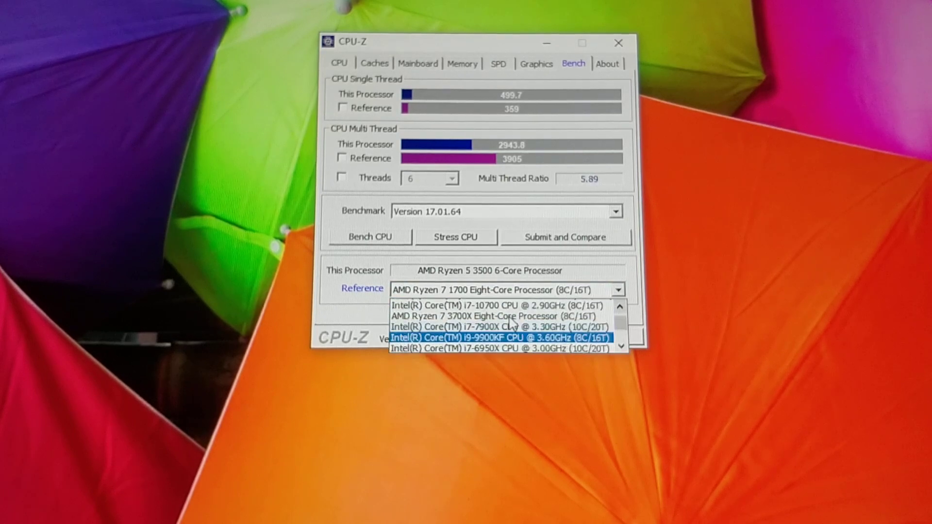
{"action": "left_click", "coordinate": [505, 289]}
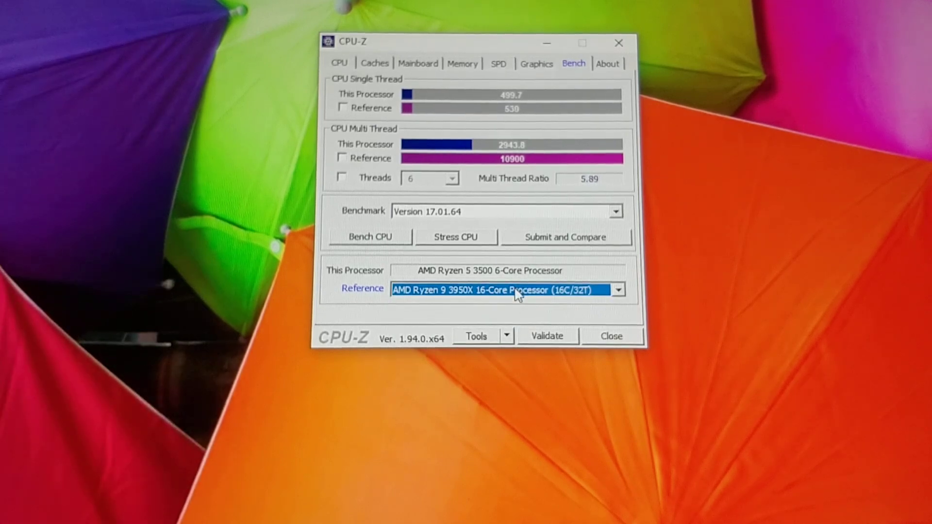
{"action": "left_click", "coordinate": [618, 289]}
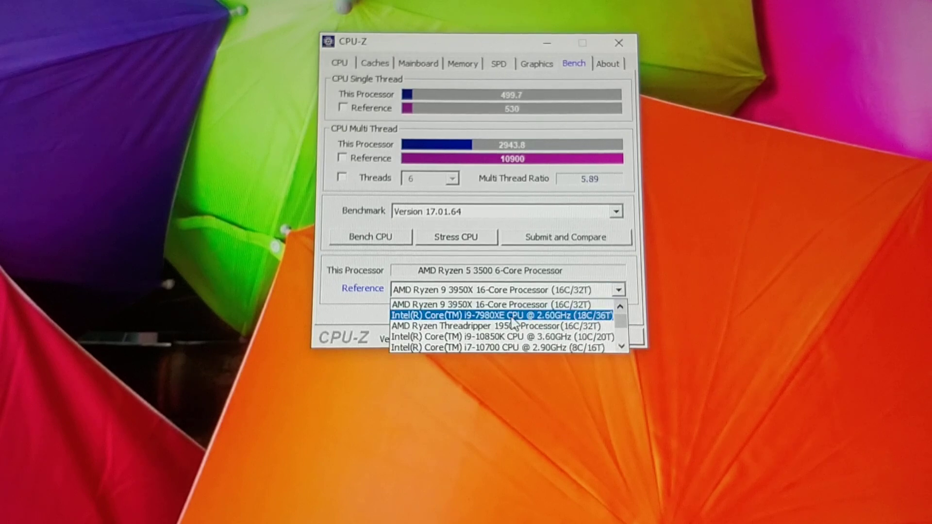
{"action": "left_click", "coordinate": [505, 336]}
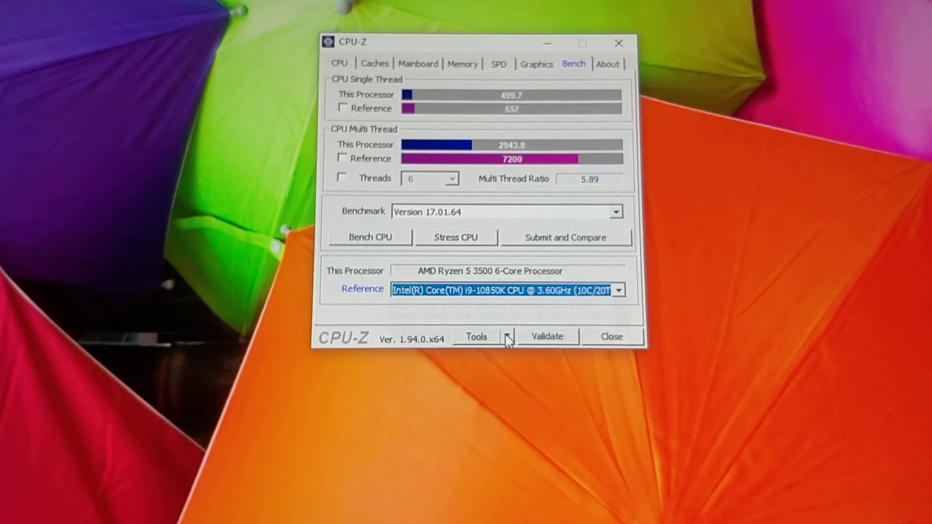
{"action": "left_click", "coordinate": [607, 64]}
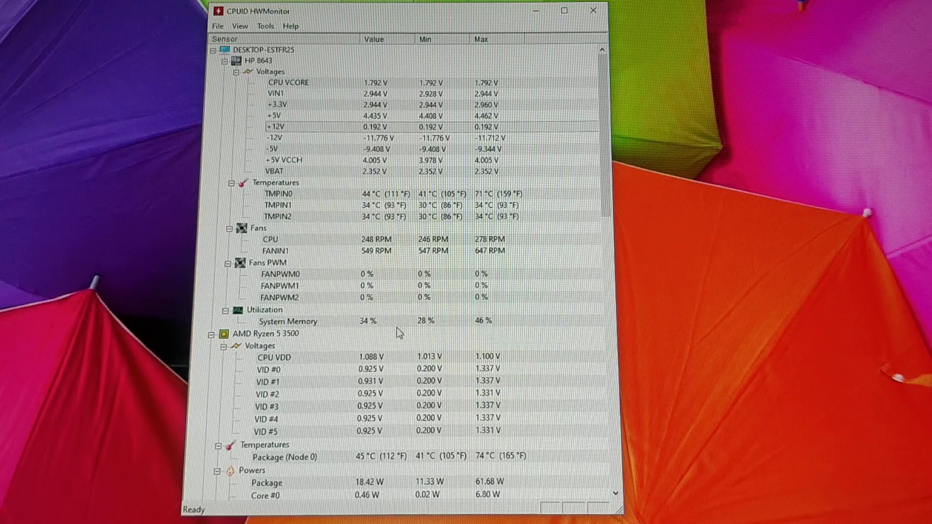
- Scroll the HWMonitor sensor tree down to the GeForce GTX 1650 SUPER readings
{"action": "scroll", "scroll_direction": "down", "scroll_amount": 3}
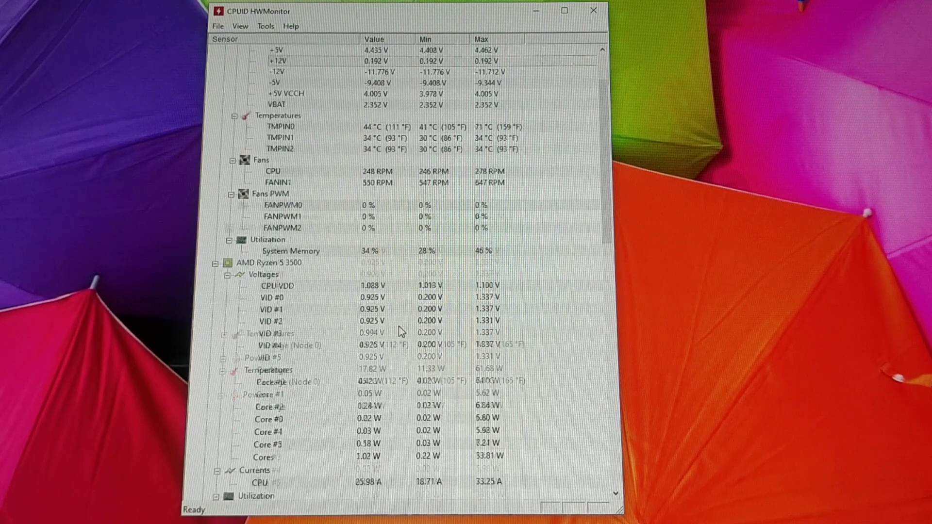
{"action": "scroll", "scroll_direction": "down", "scroll_amount": 3}
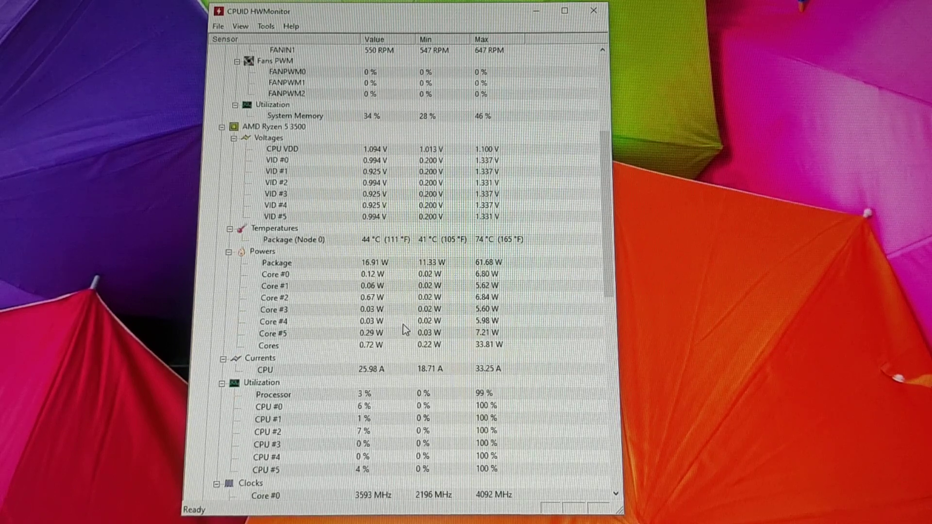
{"action": "scroll", "scroll_direction": "down", "scroll_amount": 3}
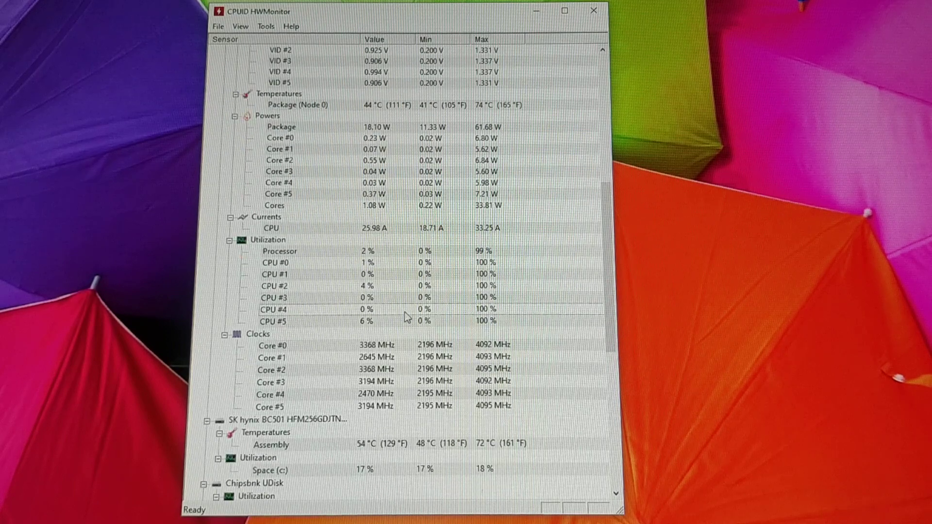
{"action": "scroll", "scroll_direction": "down", "scroll_amount": 3}
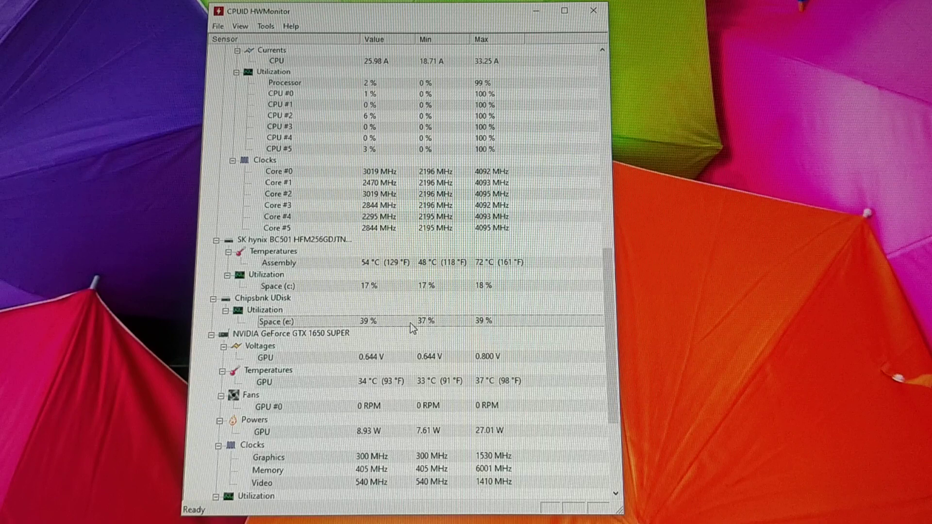
{"action": "scroll", "scroll_direction": "down", "scroll_amount": 3}
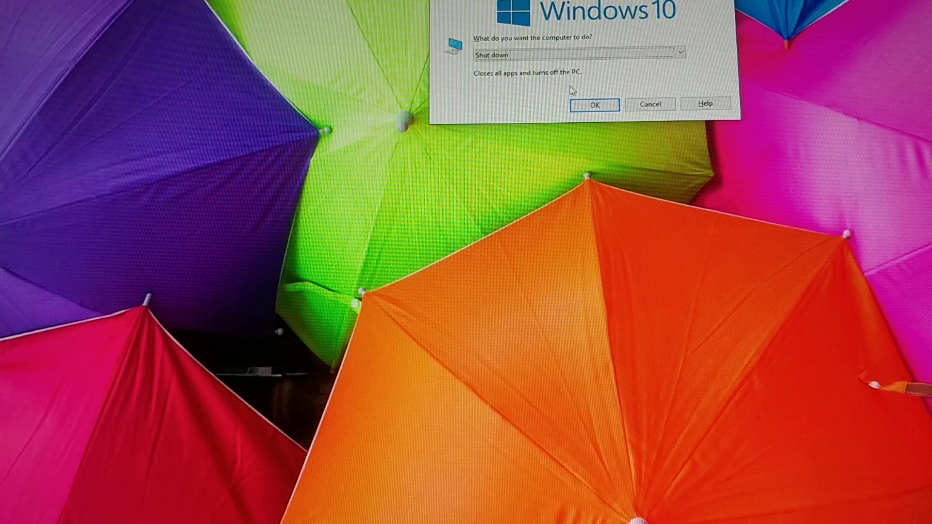
- Confirm shutting down the computer from the Shut Down Windows dialog
{"action": "left_click", "coordinate": [594, 104]}
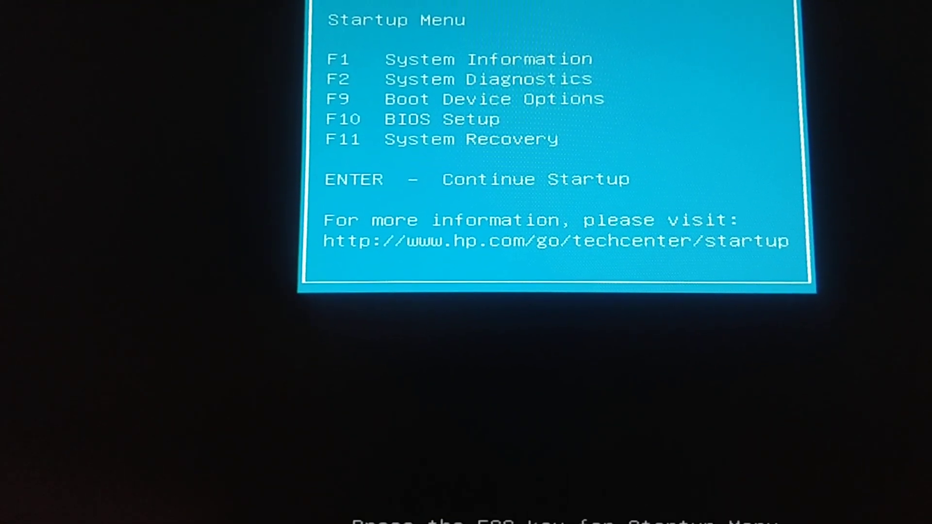
- Enter HP BIOS Setup's System Information page from the boot-time Startup Menu
{"action": "key", "text": "f1"}
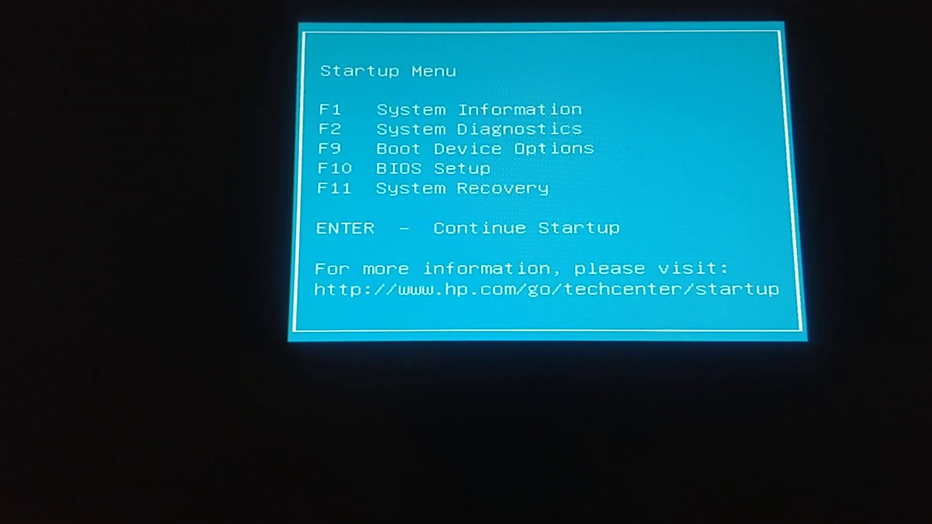
{"action": "key", "text": "f1"}
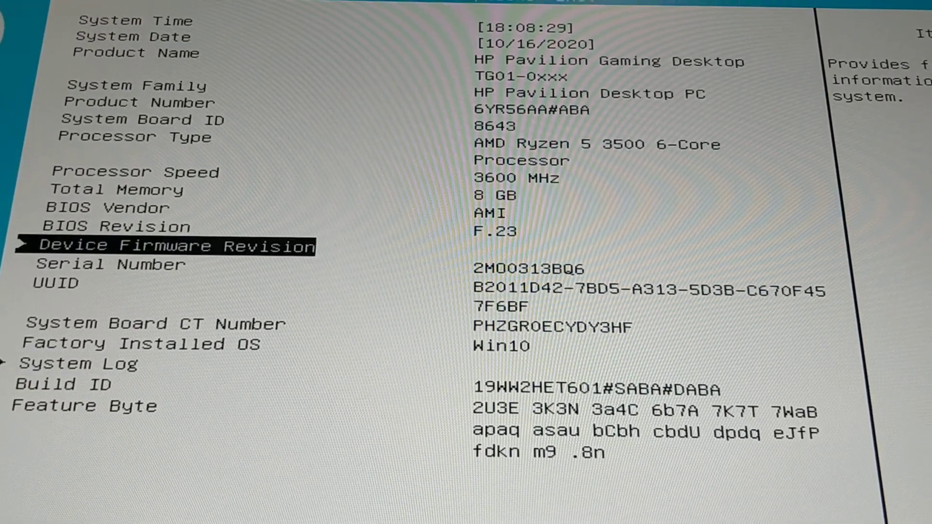
- Review the BIOS Security page's TPM Device, TPM State and Clear TPM settings
{"action": "left_click", "coordinate": [191, 5]}
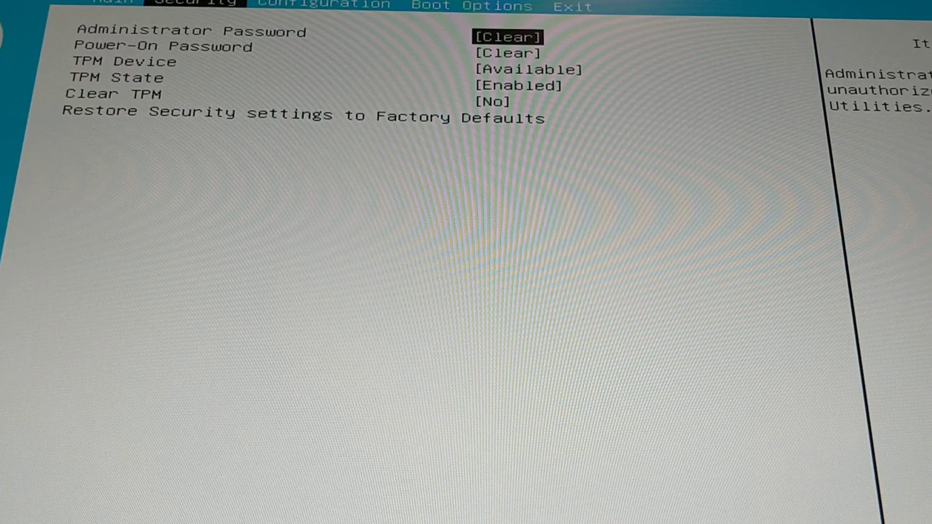
{"action": "key", "text": "Down"}
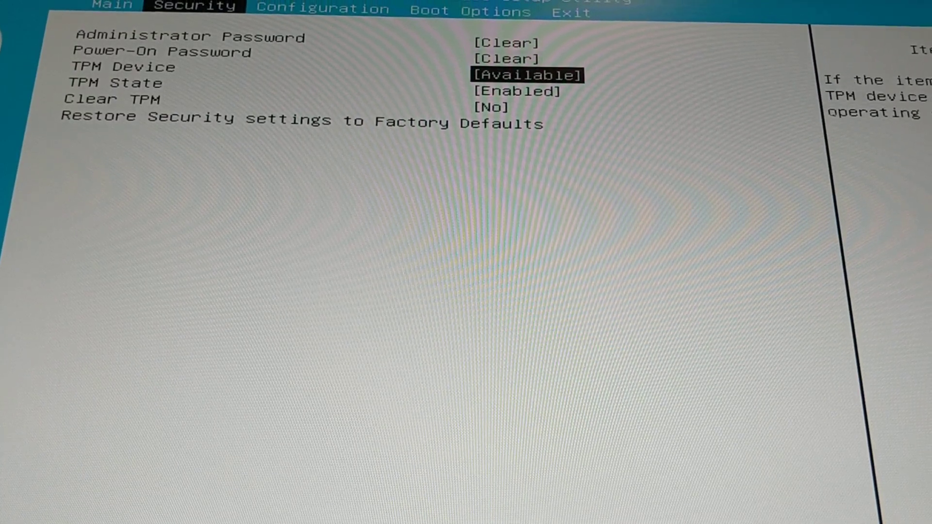
{"action": "key", "text": "Down"}
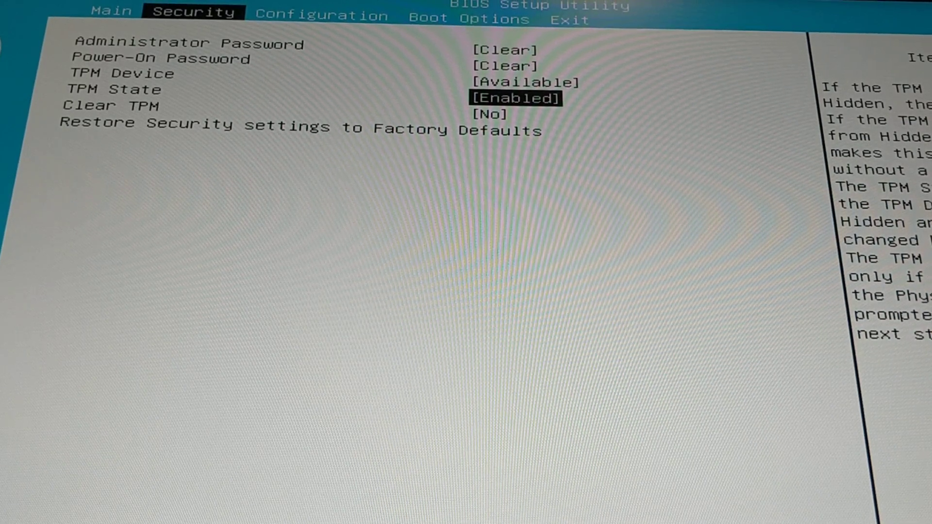
{"action": "key", "text": "Down"}
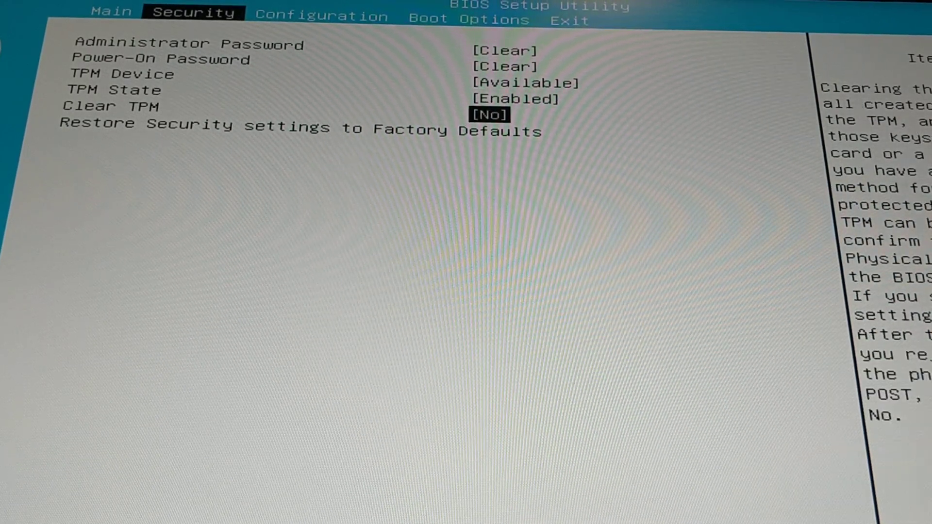
{"action": "key", "text": "up"}
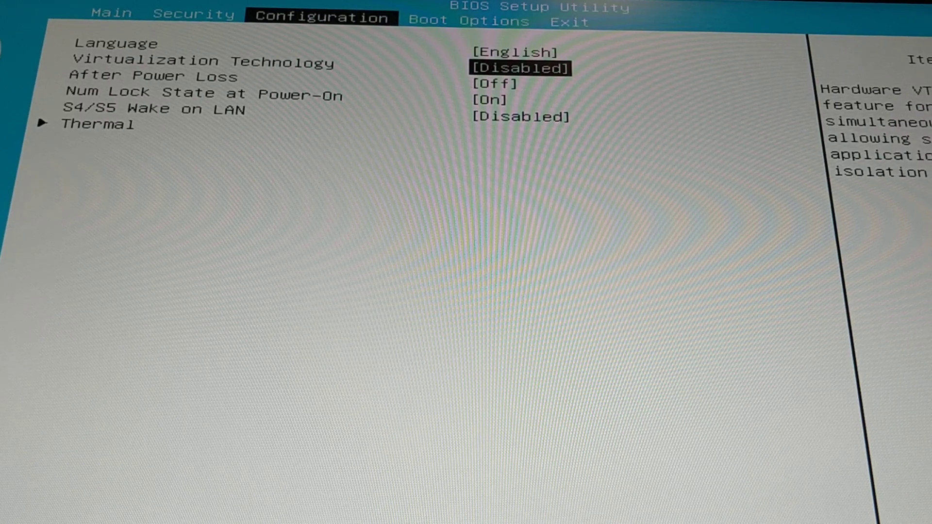
- View the Thermal page's CPU and system fan speeds, then move to Boot Options
{"action": "key", "text": "Down"}
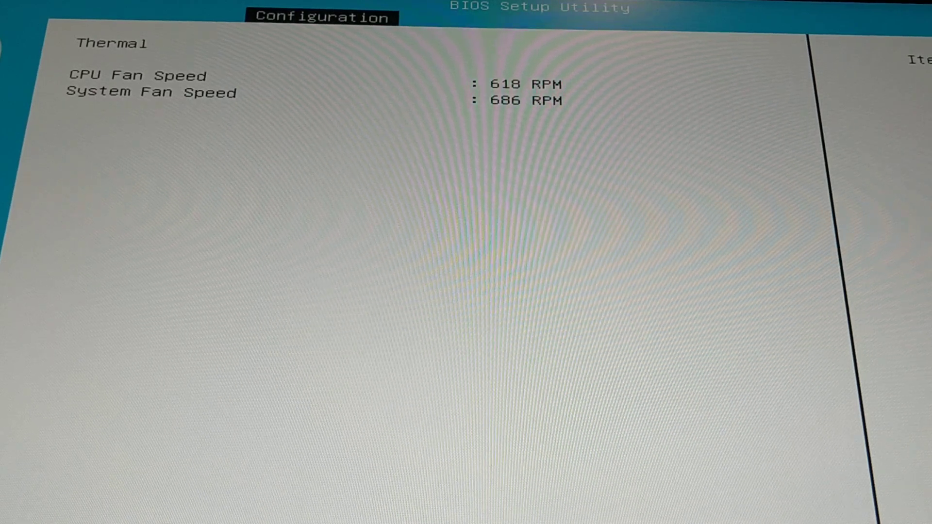
{"action": "left_click", "coordinate": [468, 22]}
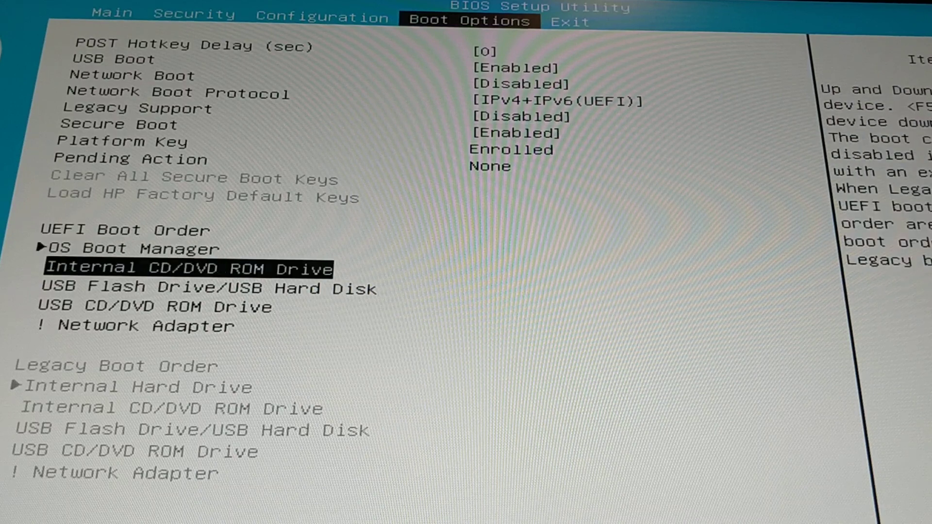
- Review the UEFI boot order and bring up the BIOS Exit save/discard options
{"action": "key", "text": "Down"}
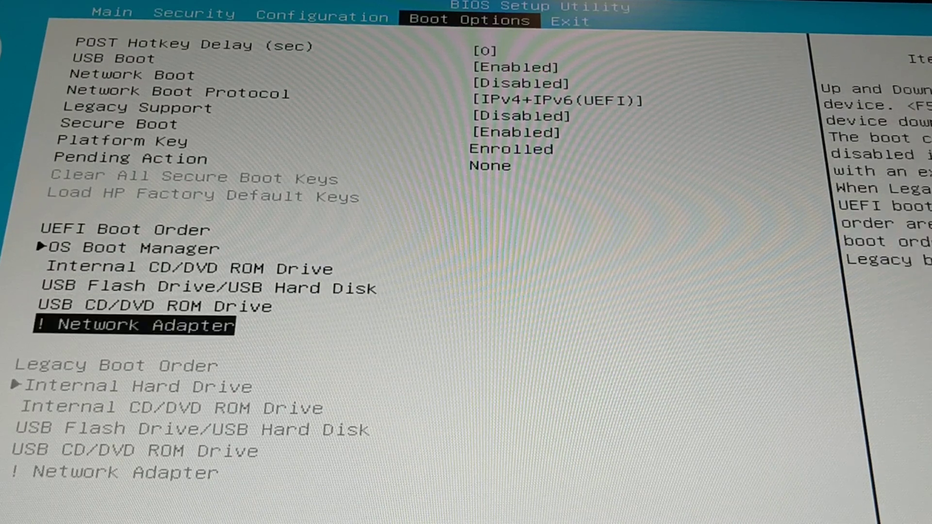
{"action": "left_click", "coordinate": [569, 21]}
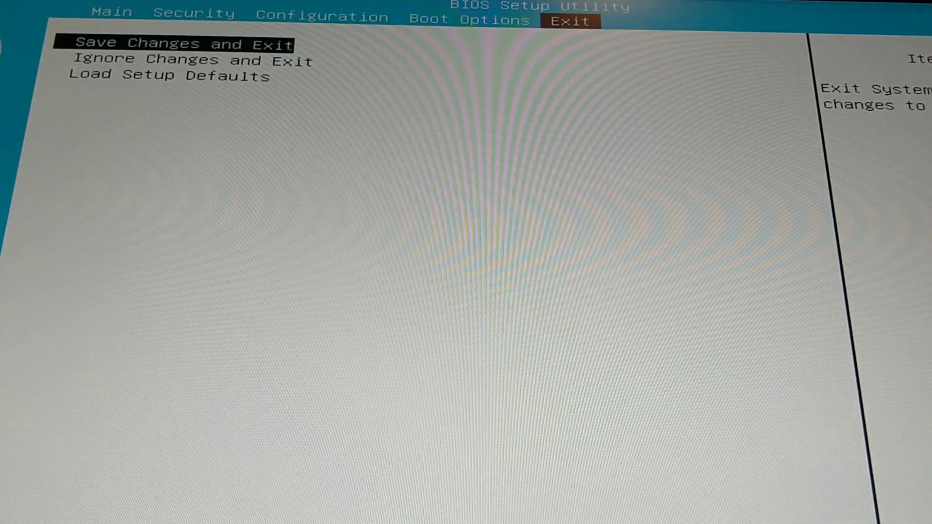